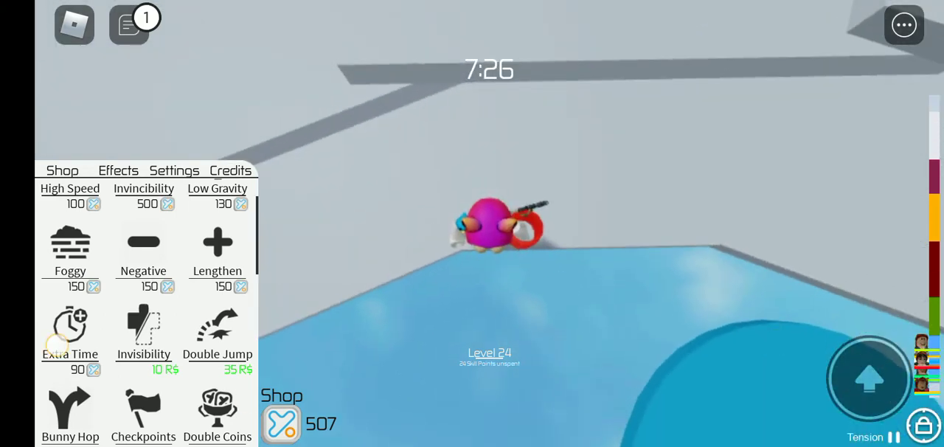
mouse_move(70, 331)
text(Like)
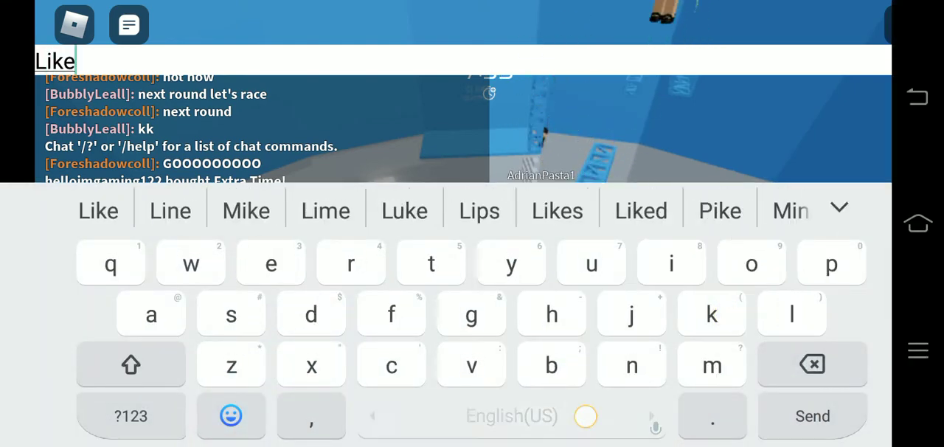
- Type the chat draft 'Like this video and subscribe', completing 'subscribe' from the suggestion
text(thia)
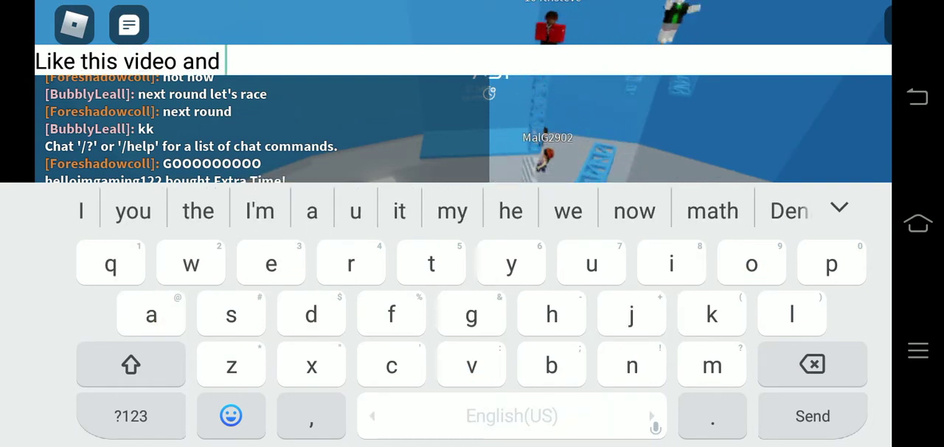
text(subs)
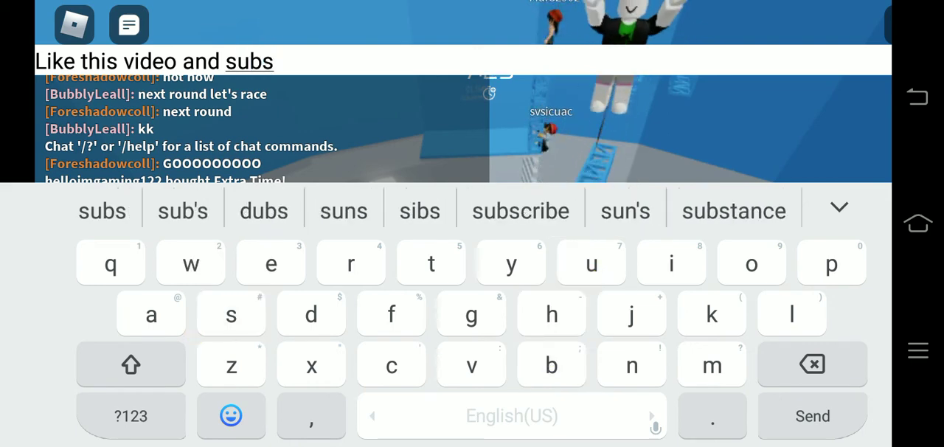
click(520, 211)
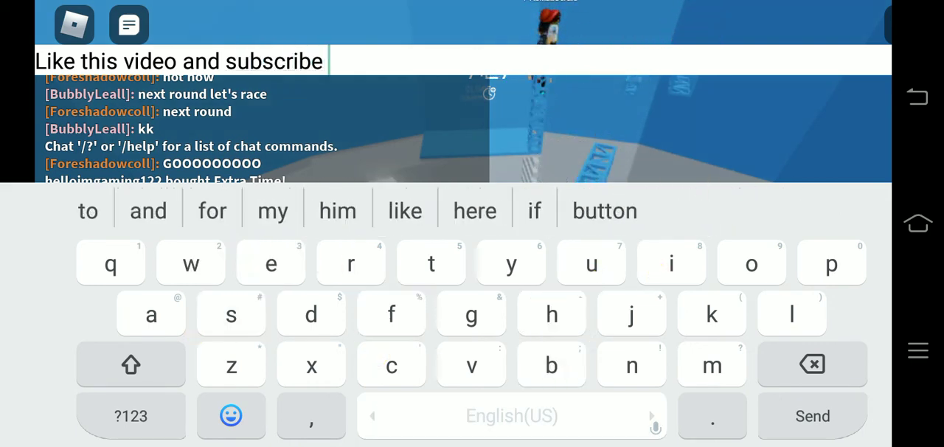